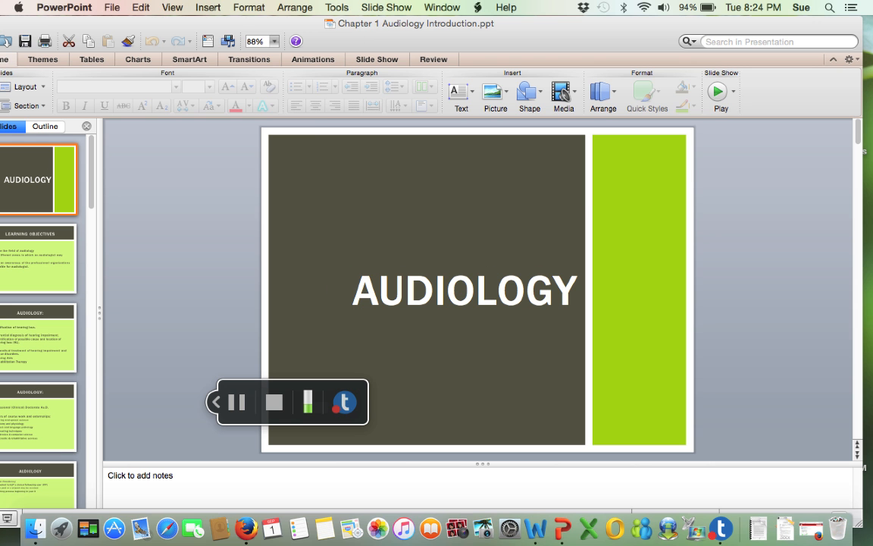
# Open the View menu to show Presenter View and the other presentation views
pyautogui.click(172, 7)
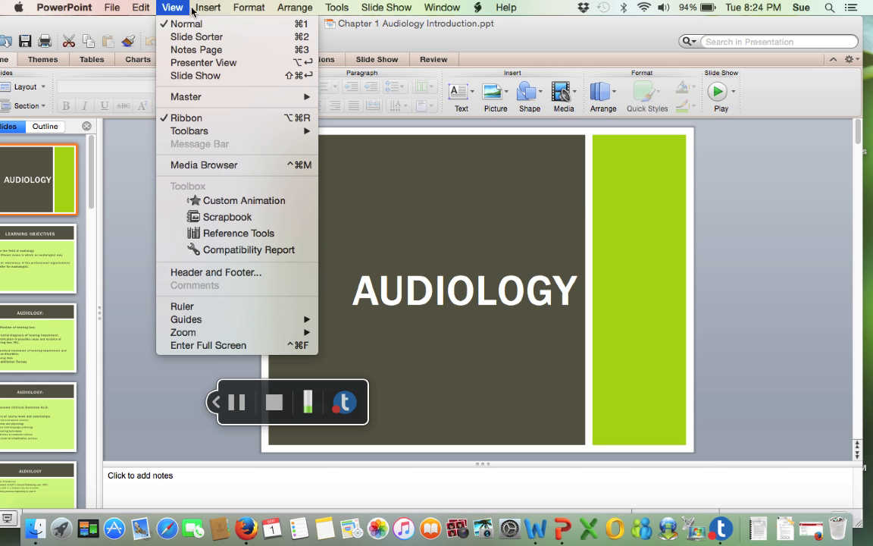
pyautogui.moveTo(203, 62)
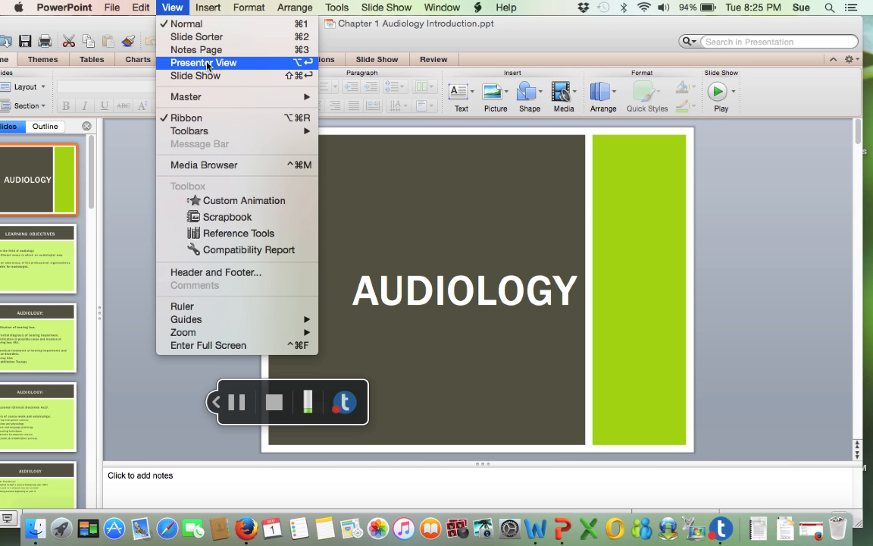
pyautogui.click(203, 62)
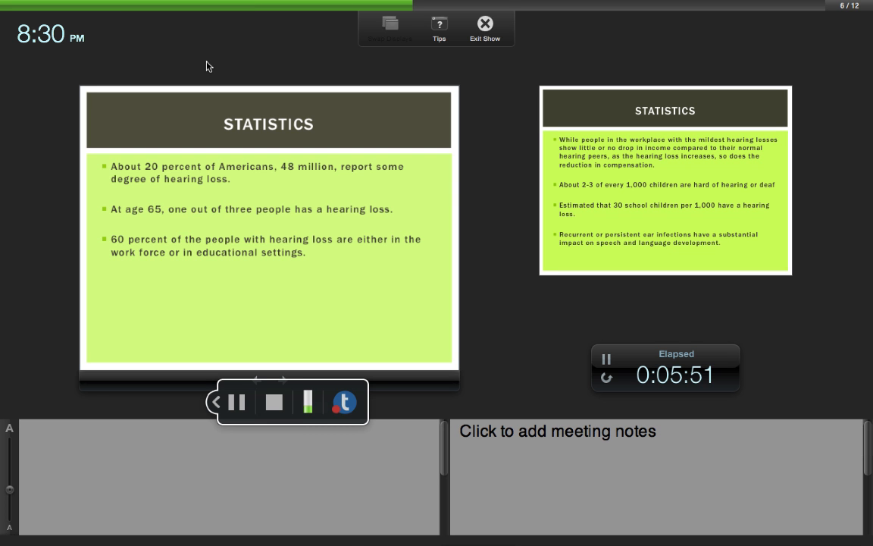
# Advance Presenter View to slide 7, the second Statistics slide on income and ear infections
pyautogui.click(280, 379)
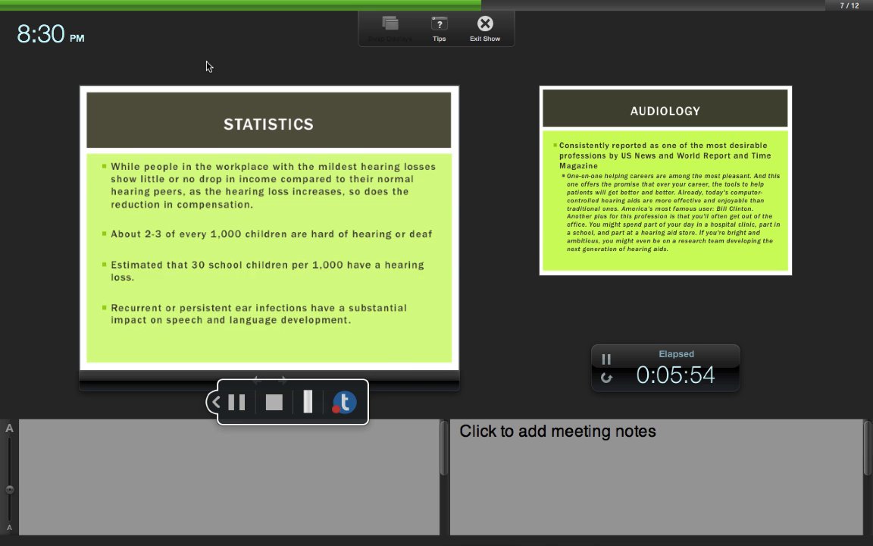